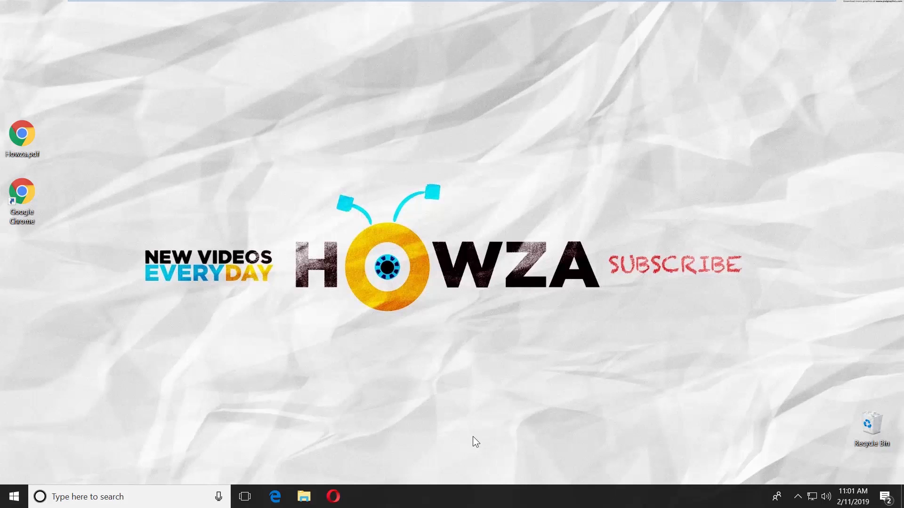
pyautogui.moveTo(205, 309)
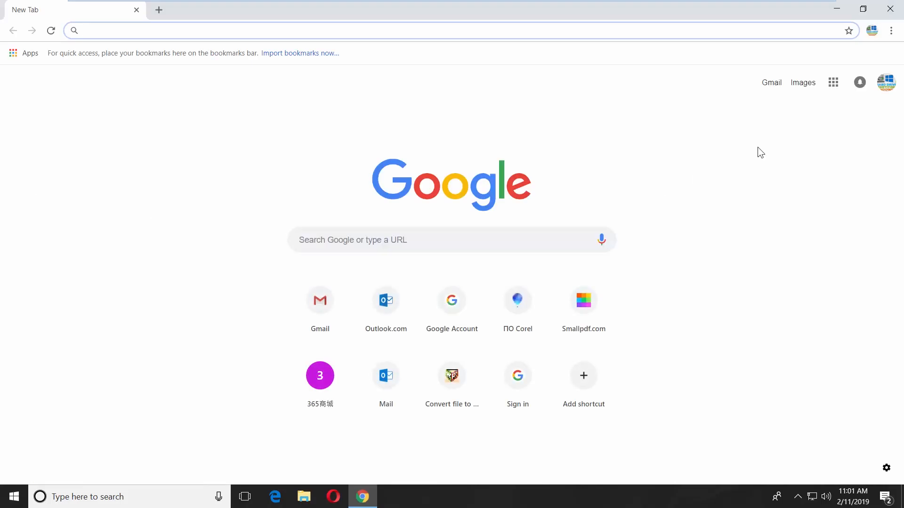
# - Go to Google Drive and open Howza.pdf with Google Docs
pyautogui.click(833, 82)
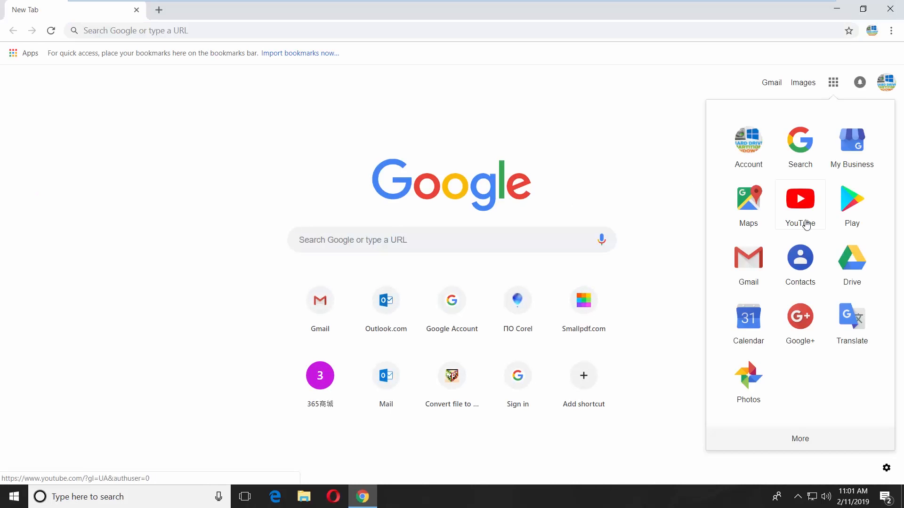
pyautogui.click(851, 256)
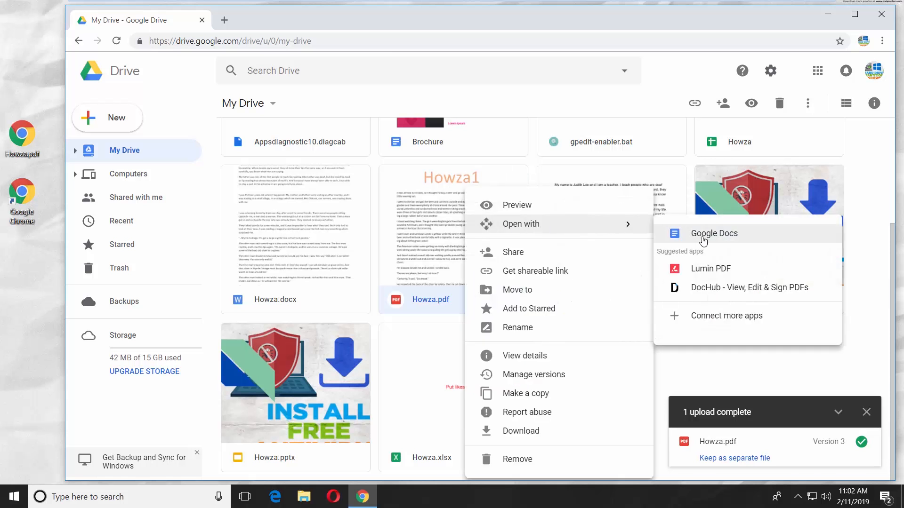
pyautogui.click(714, 233)
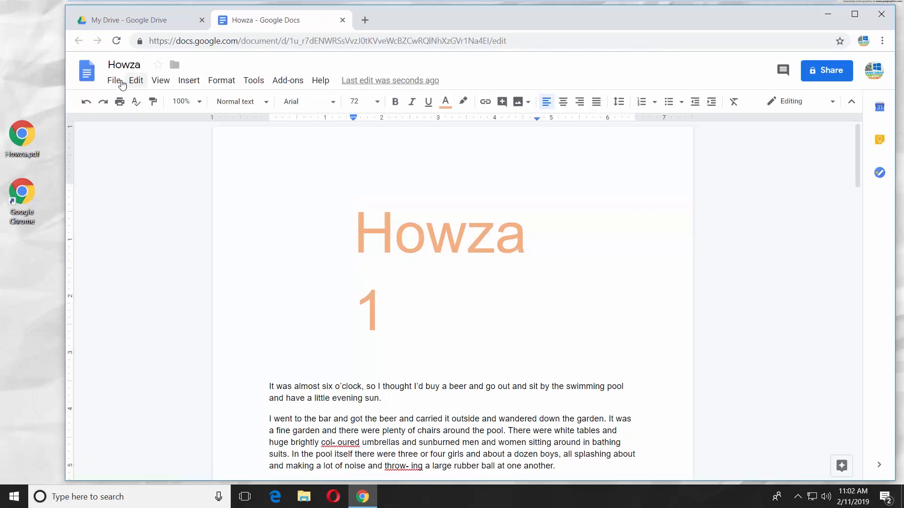
# - Download the document as Howza.docx to the desktop, then open smallpdf.com/pdf-to-word in a new tab
pyautogui.click(114, 80)
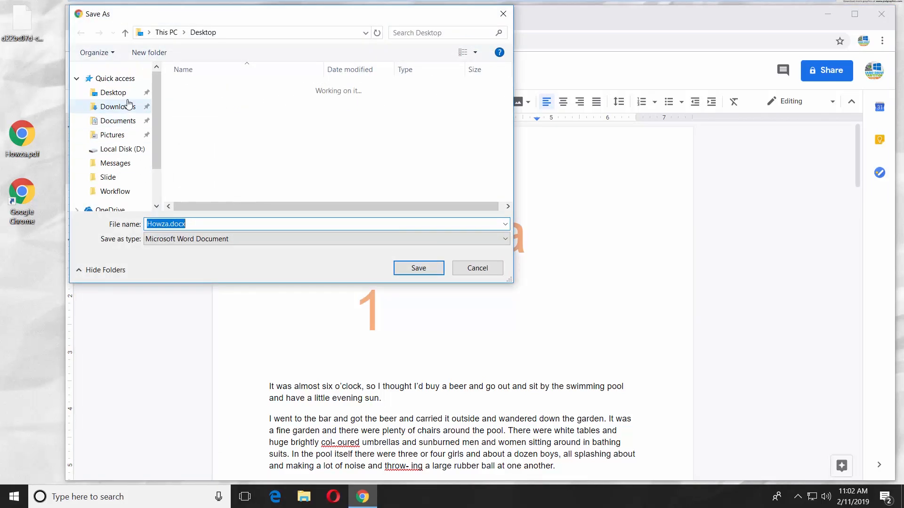
pyautogui.click(418, 268)
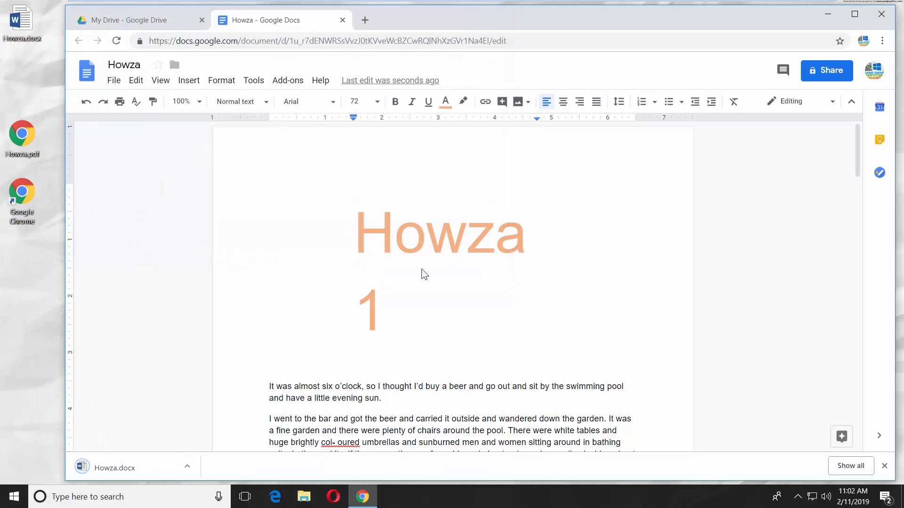
pyautogui.moveTo(365, 20)
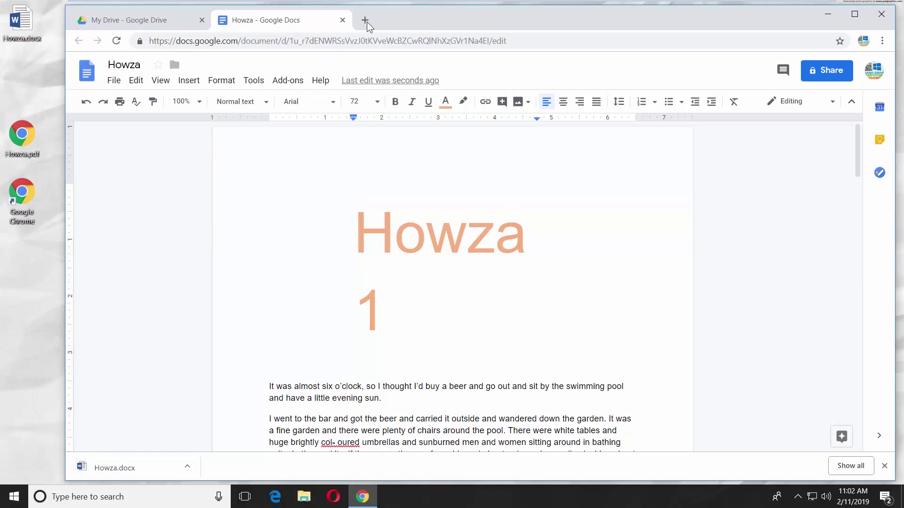
pyautogui.click(363, 20)
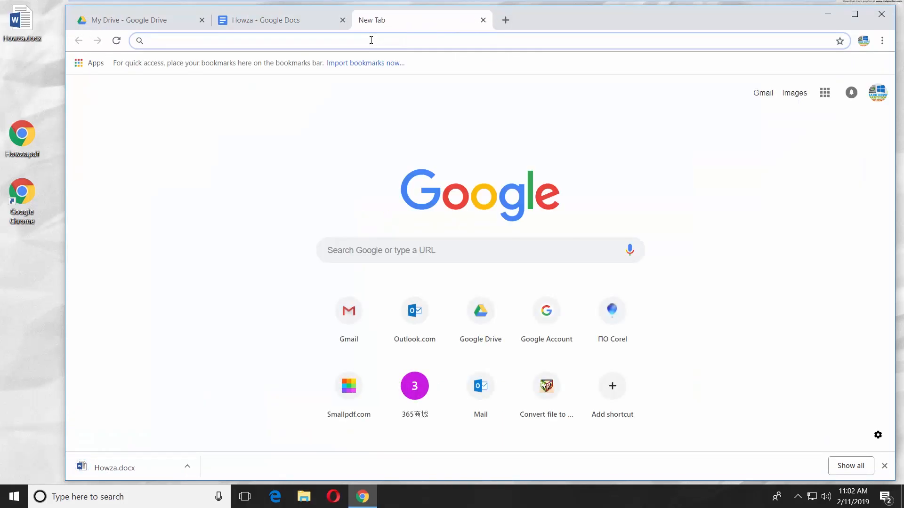
pyautogui.click(349, 385)
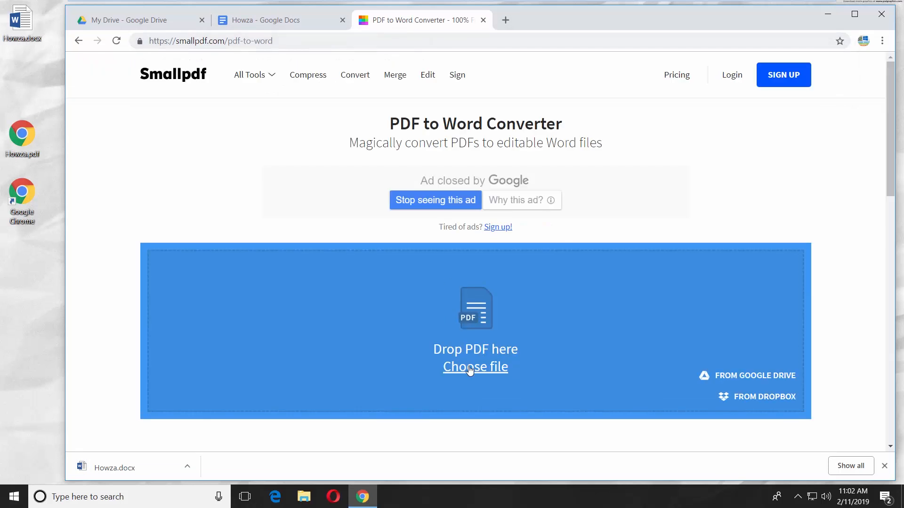
# - Upload Howza.pdf from the Desktop to Smallpdf and download Howza-converted.docx
pyautogui.click(474, 367)
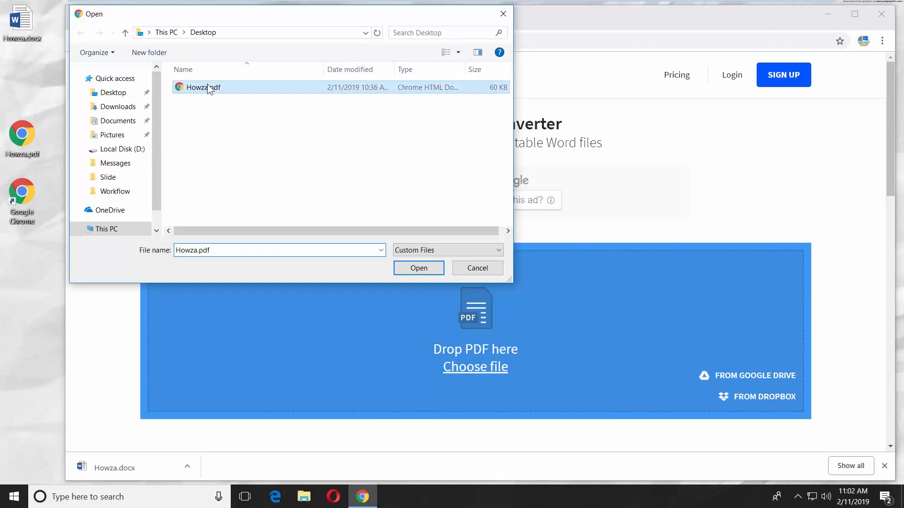
pyautogui.click(418, 268)
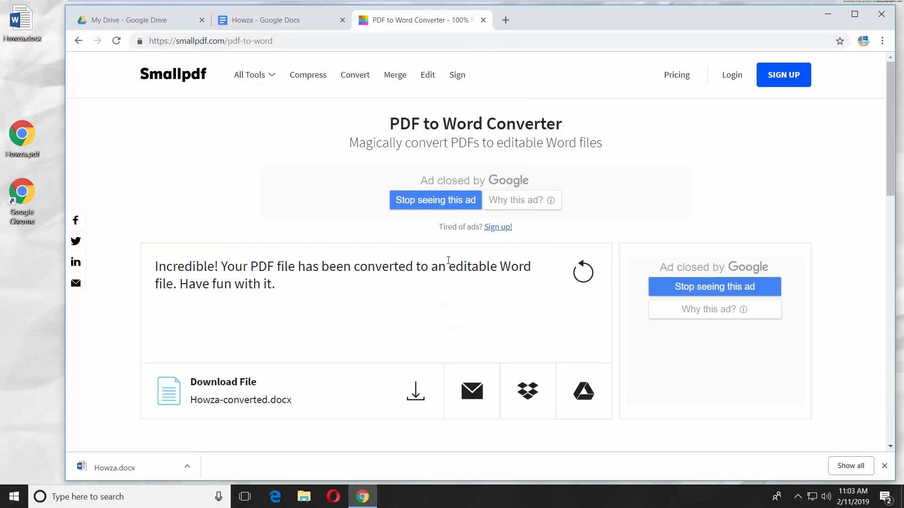
pyautogui.click(415, 390)
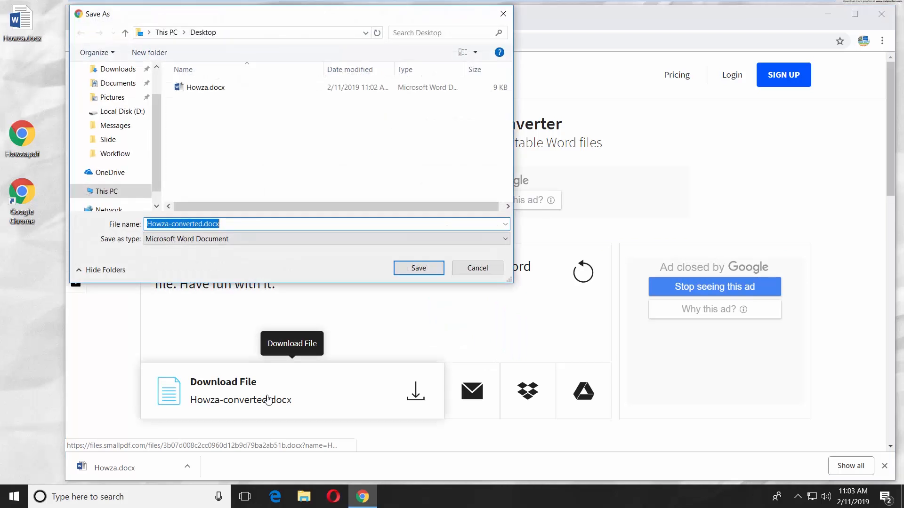